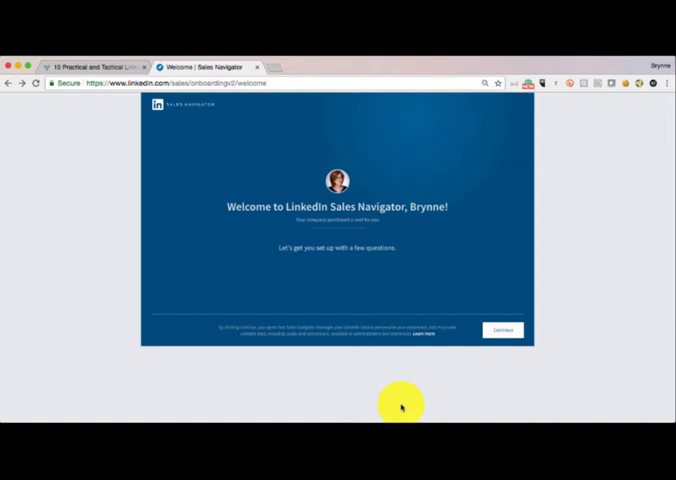
mouse_move(498, 332)
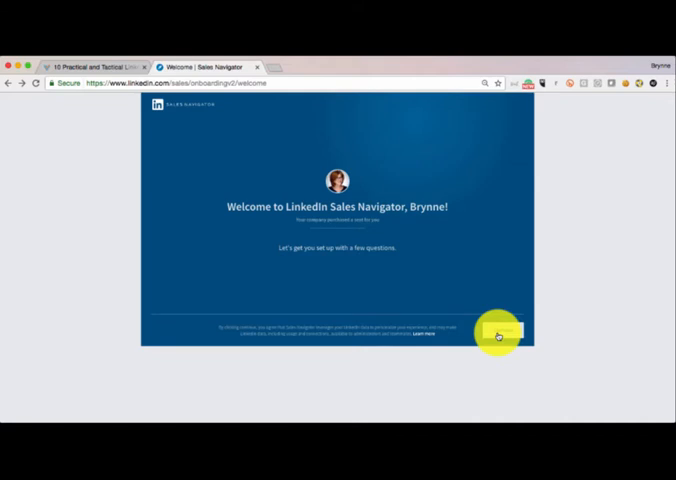
Start the setup questions and add the searched region as a target geography
left_click(498, 336)
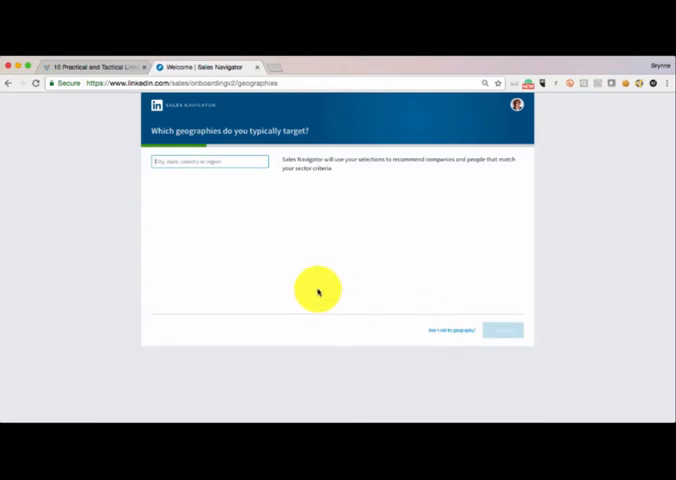
type("g")
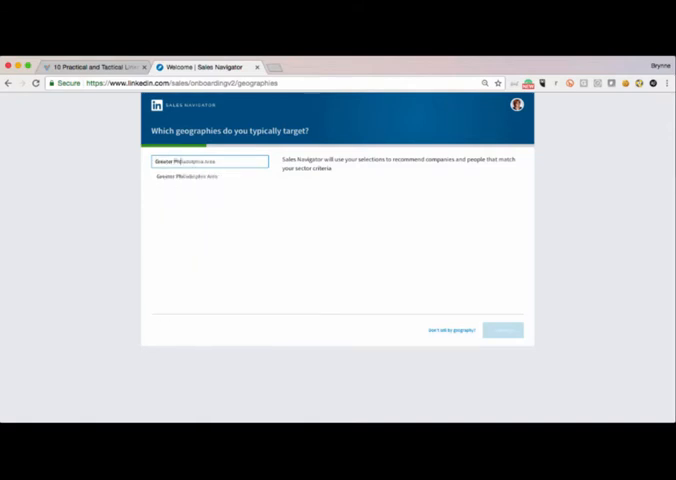
left_click(184, 176)
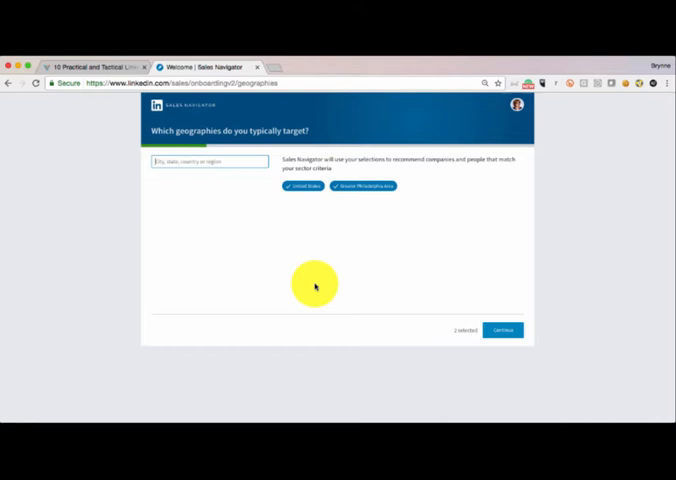
mouse_move(272, 252)
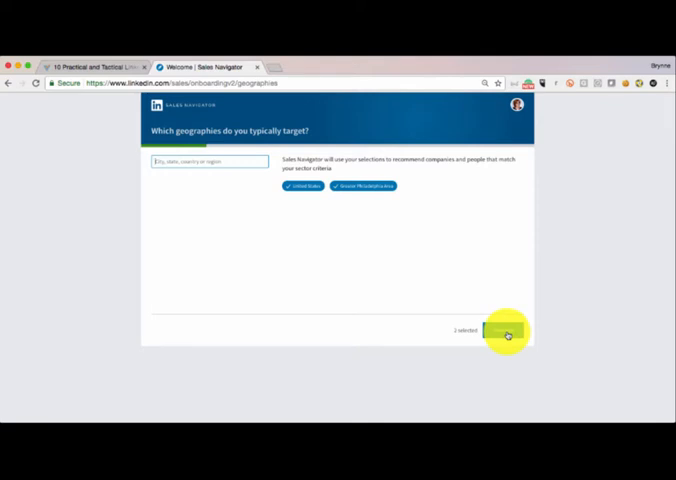
Continue to the industries question and scroll the list to find a target industry
left_click(508, 332)
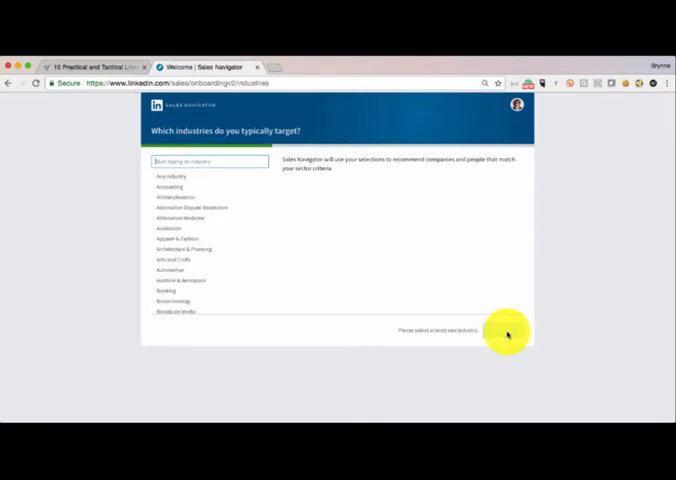
mouse_move(292, 304)
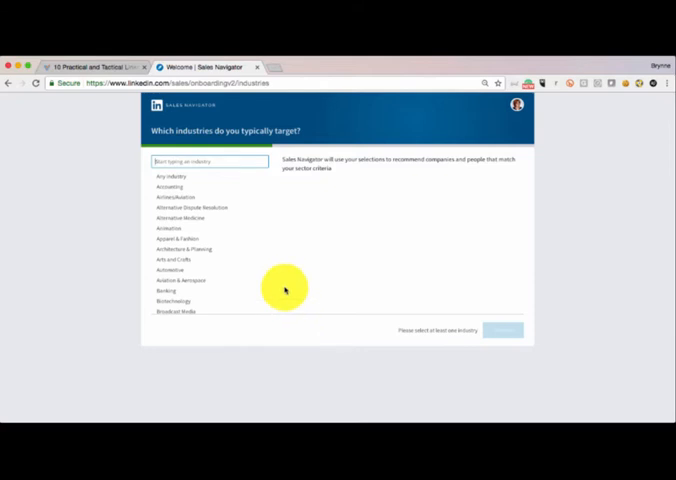
scroll("down", 3)
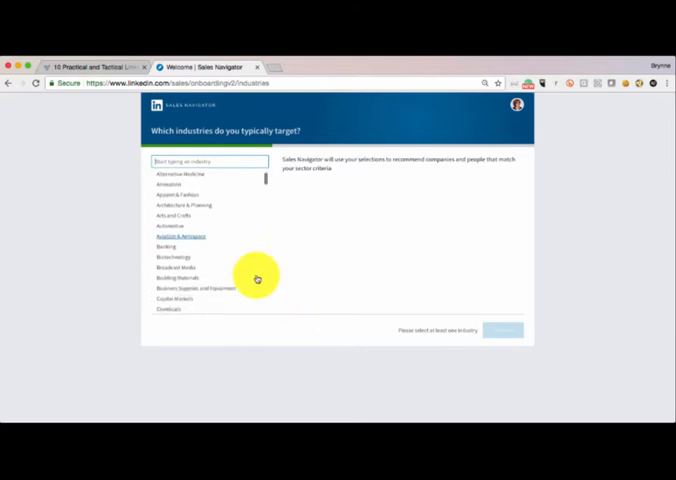
scroll("down", 3)
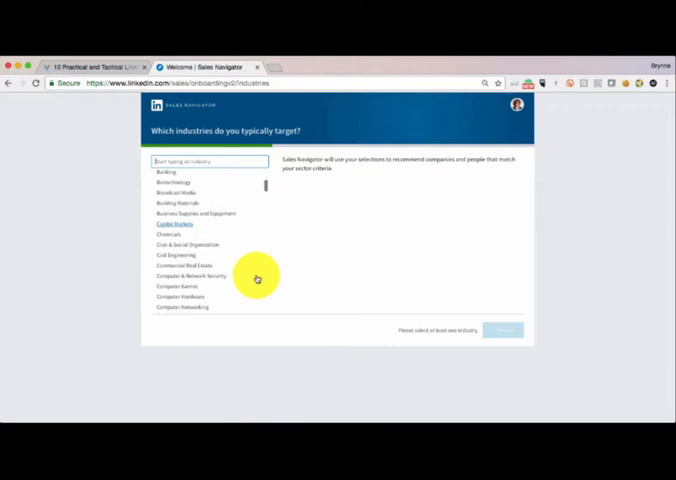
scroll("down", 3)
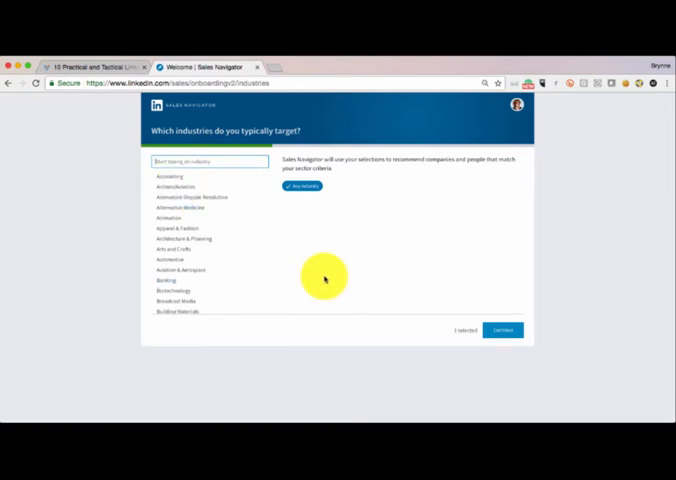
mouse_move(398, 248)
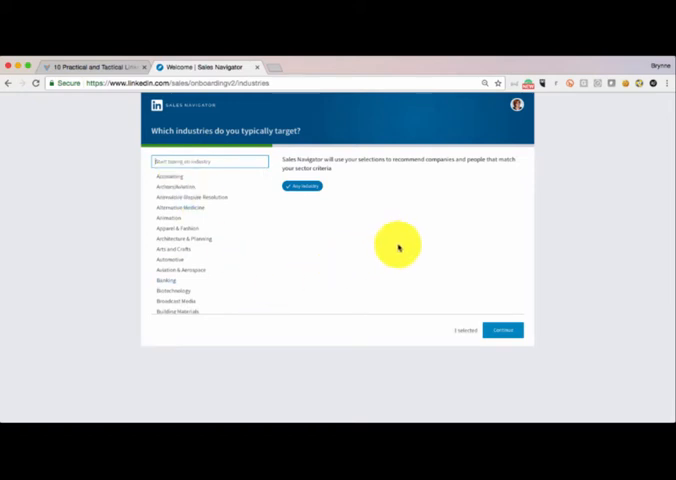
Continue to the company size question and add size ranges as targets
left_click(504, 330)
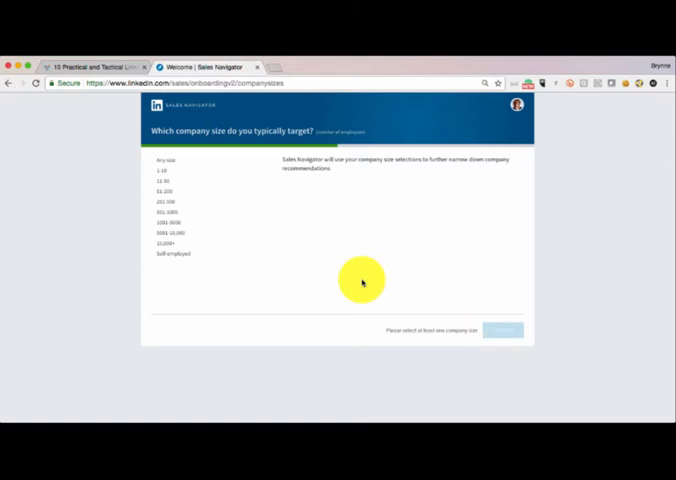
mouse_move(310, 258)
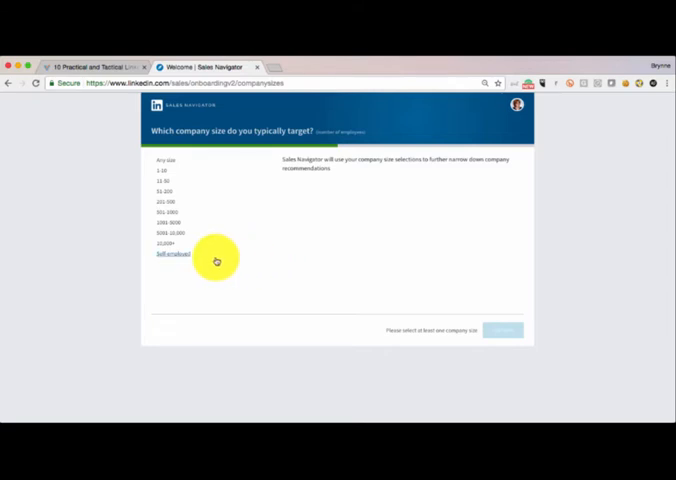
left_click(170, 222)
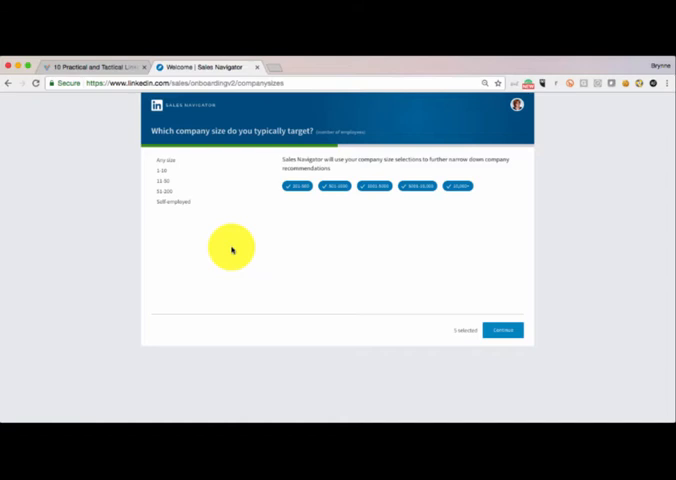
mouse_move(400, 304)
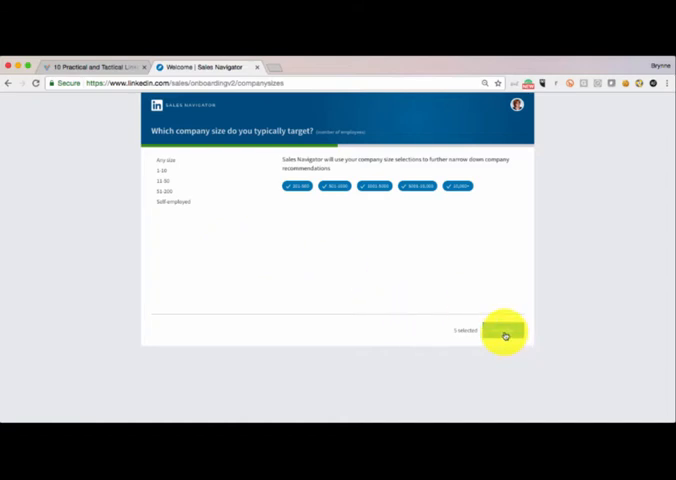
Continue to the job functions question and add a function as a target
left_click(502, 334)
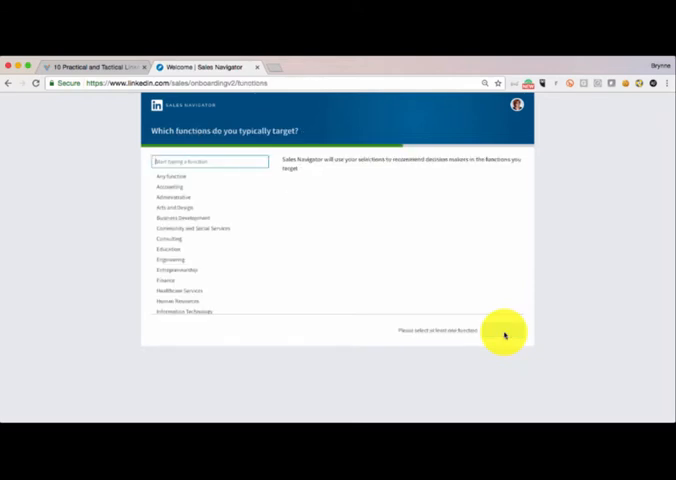
mouse_move(280, 282)
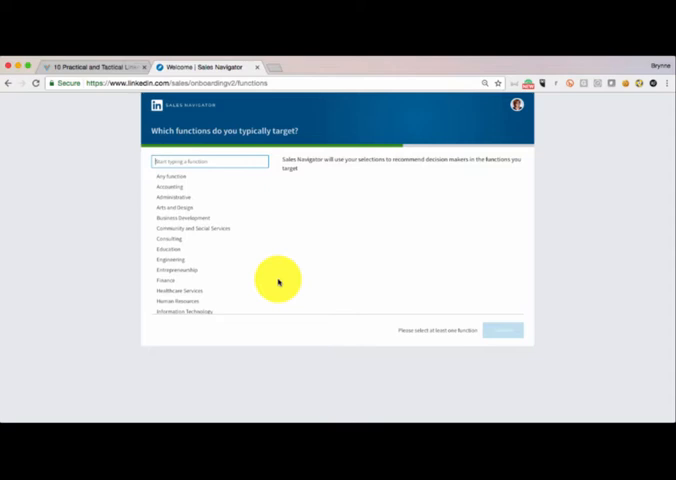
scroll("down", 3)
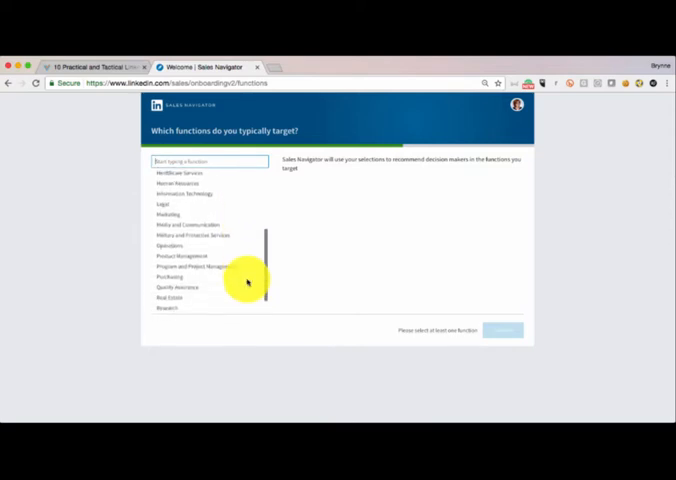
scroll("down", 3)
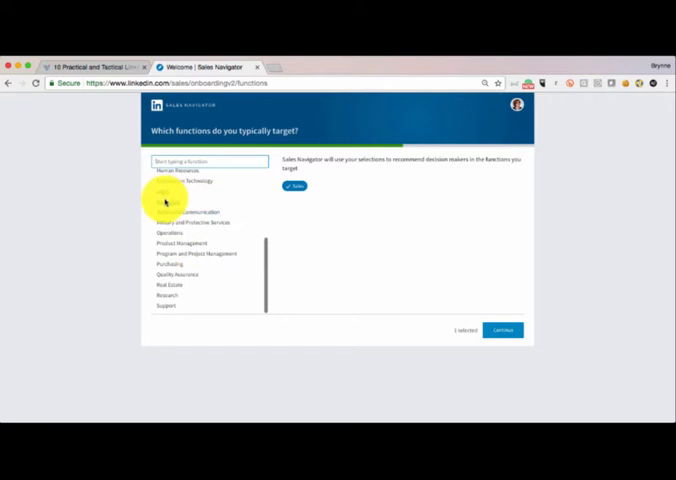
left_click(164, 200)
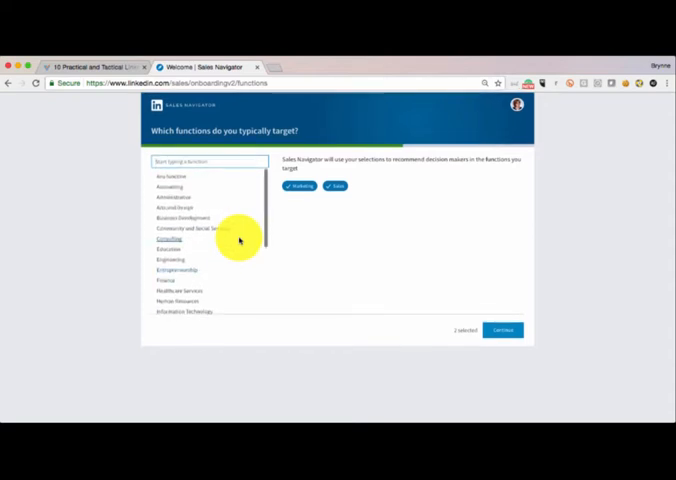
mouse_move(412, 272)
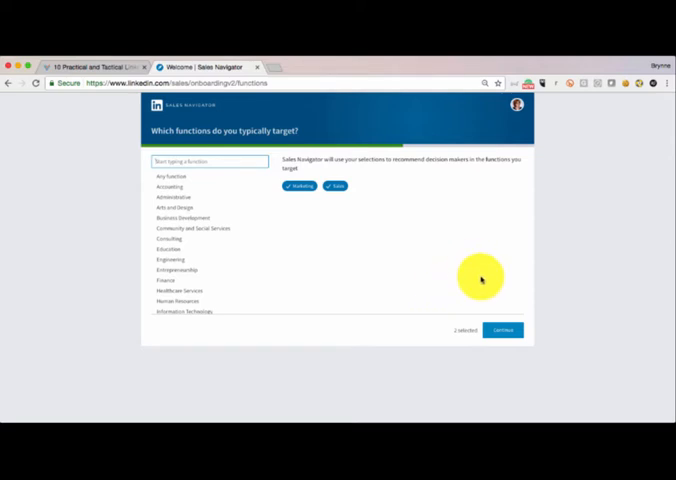
Continue to saving accounts, search for Aramark and save a suggested company as an account
left_click(504, 330)
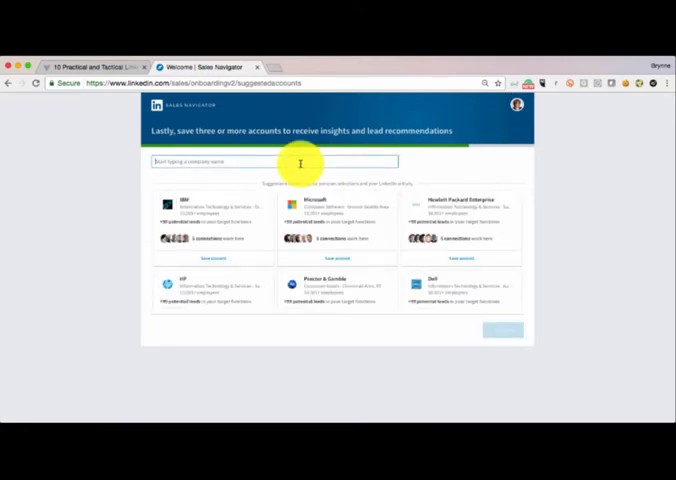
type("Abd")
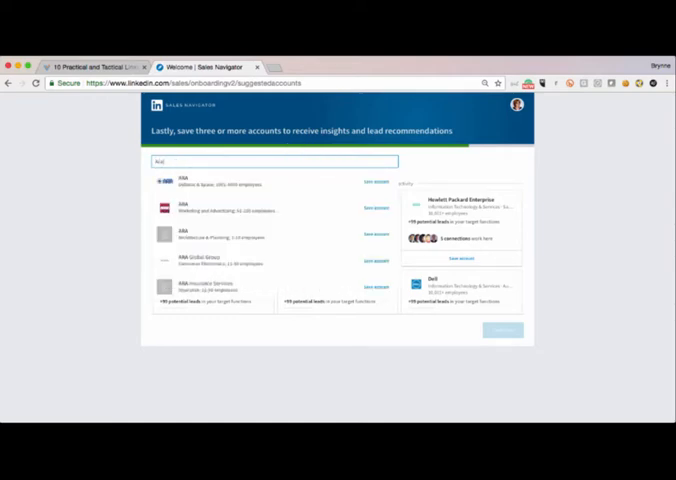
type("Aramark")
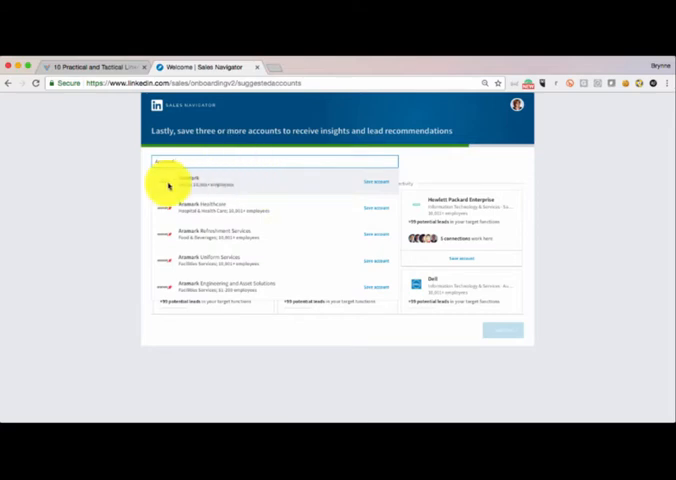
type("Aramark")
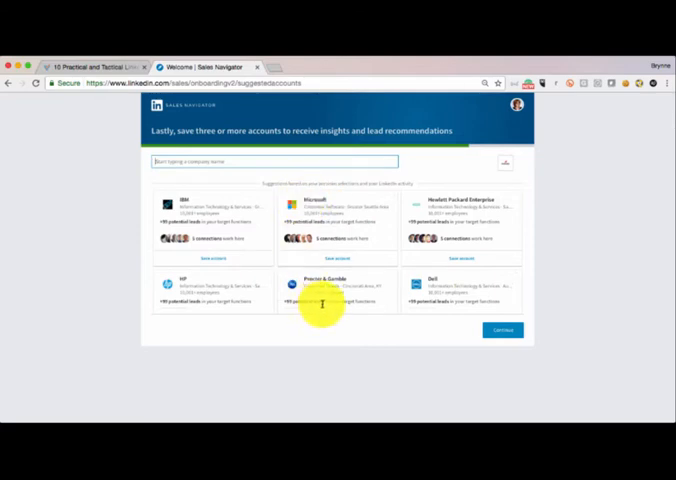
left_click(498, 330)
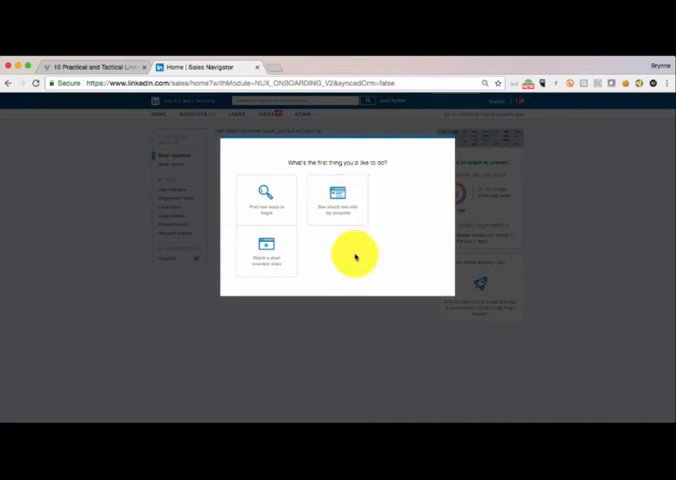
mouse_move(264, 196)
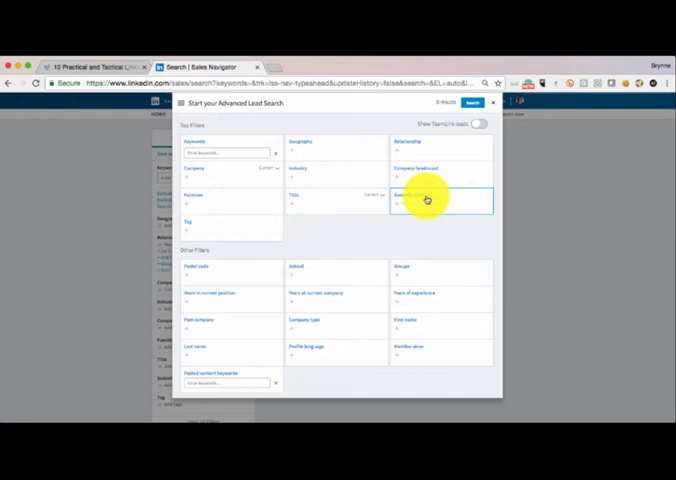
Choose a seniority filter value and begin a geography filter with 'United'
left_click(444, 196)
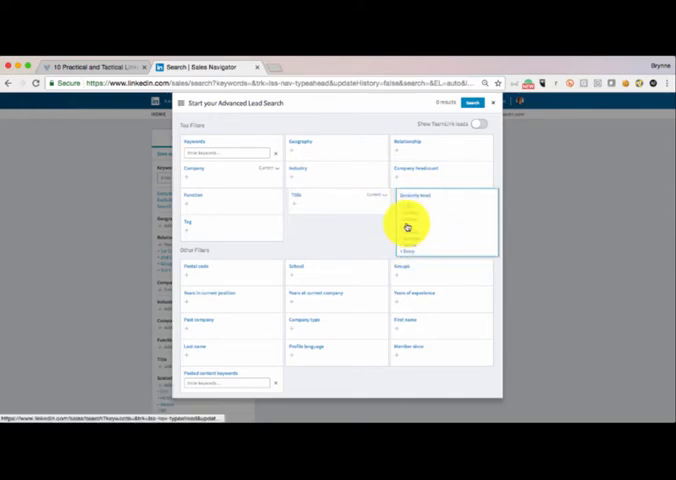
left_click(408, 222)
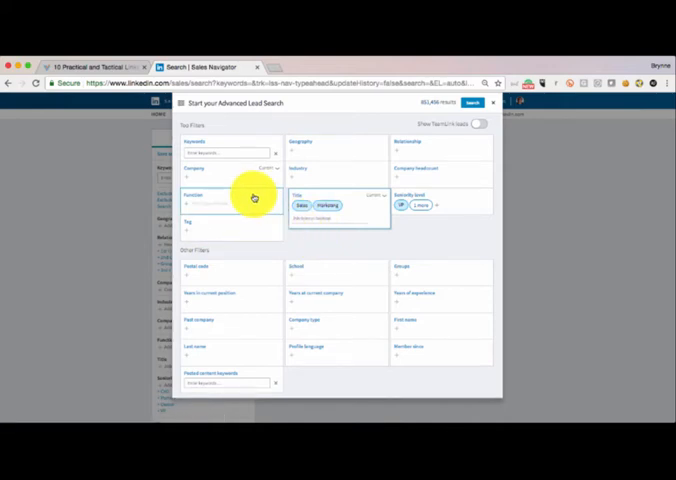
left_click(336, 150)
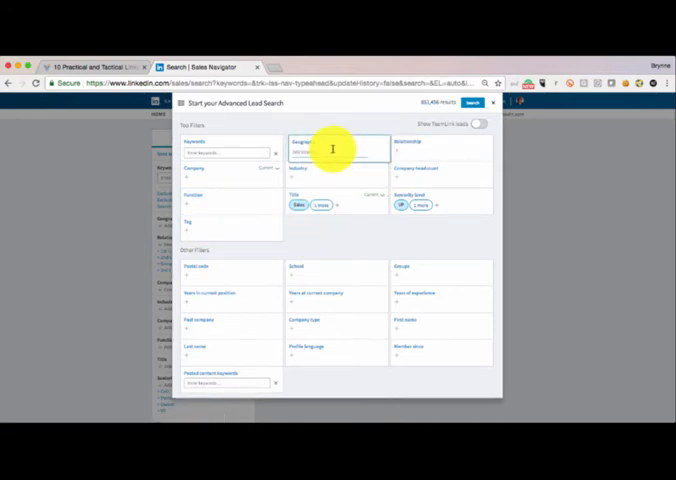
type("United")
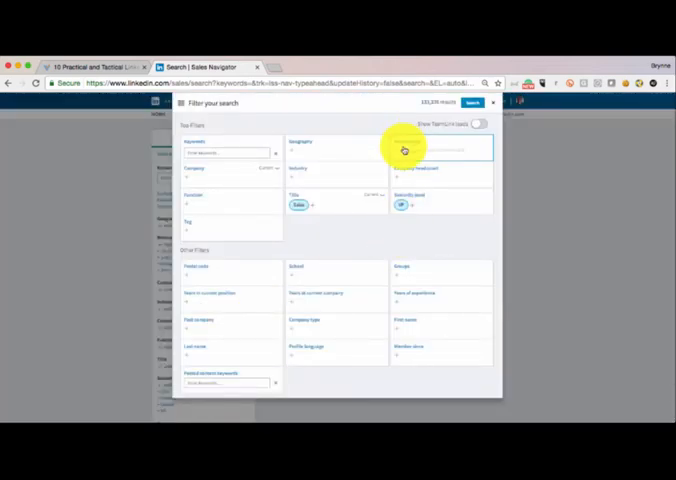
Pick the matching location from the geography suggestions for the lead search
left_click(440, 150)
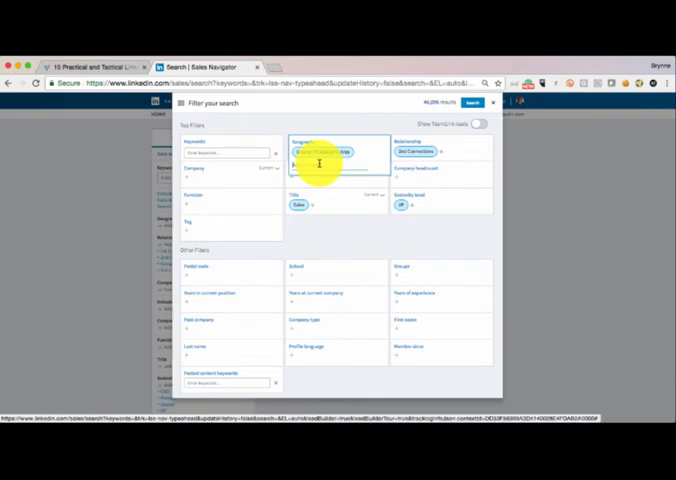
left_click(330, 152)
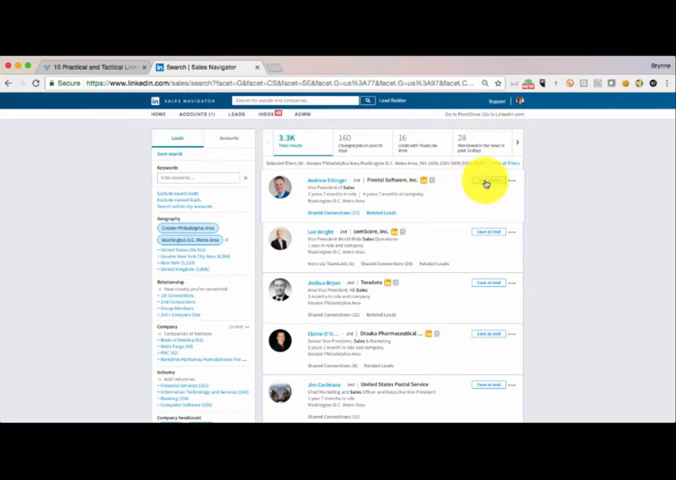
Select the leads in the results and save them
left_click(490, 182)
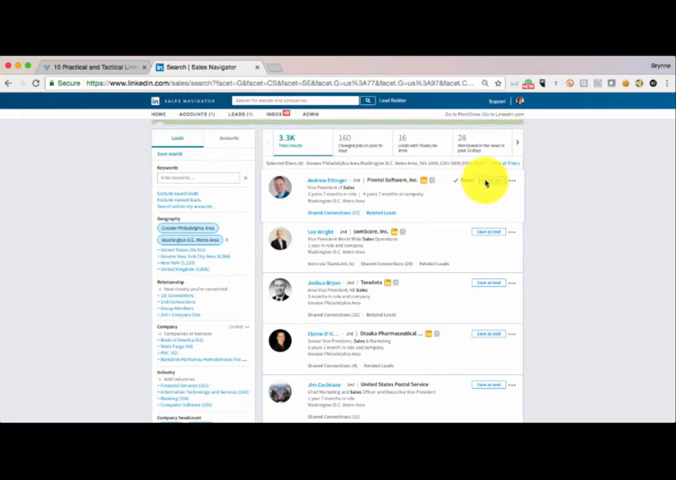
left_click(484, 180)
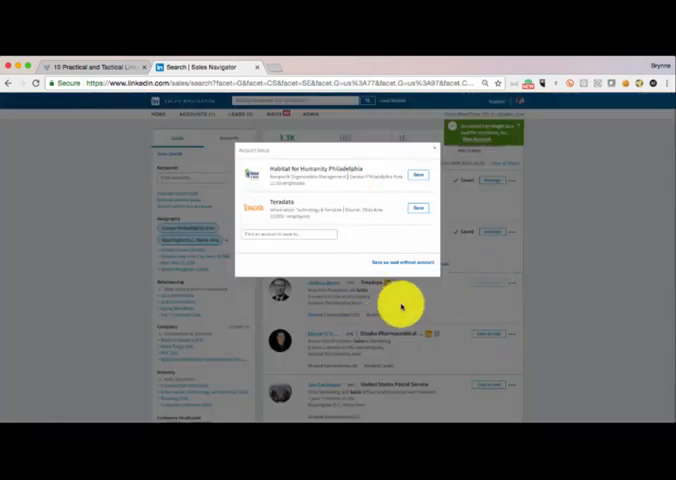
mouse_move(372, 238)
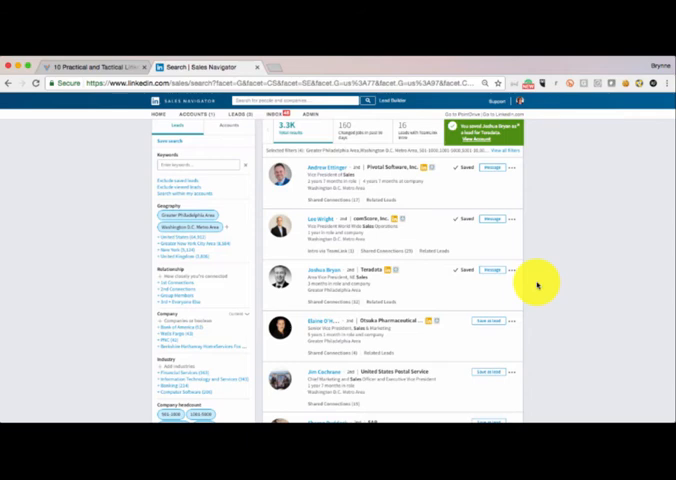
Scroll through the lead results before moving to the saved leads list
scroll("down", 3)
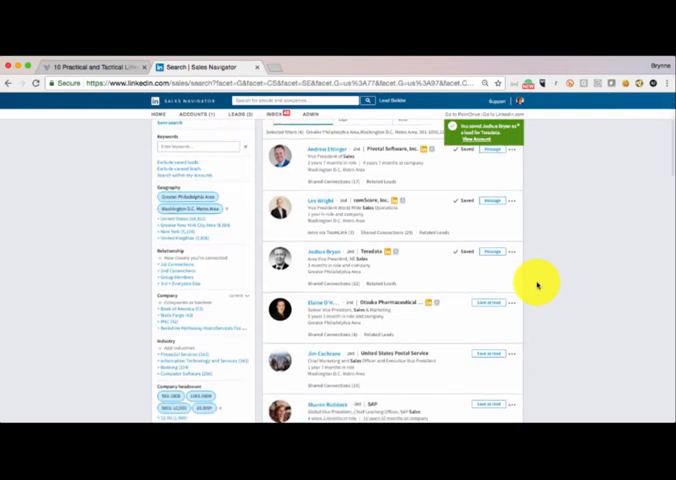
scroll("down", 3)
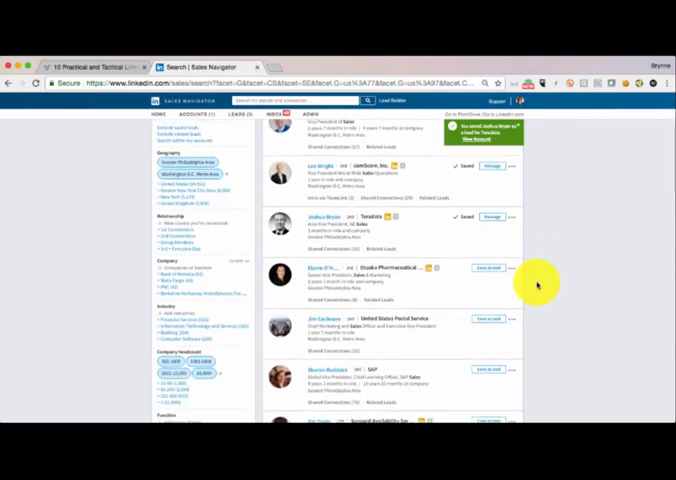
scroll("down", 3)
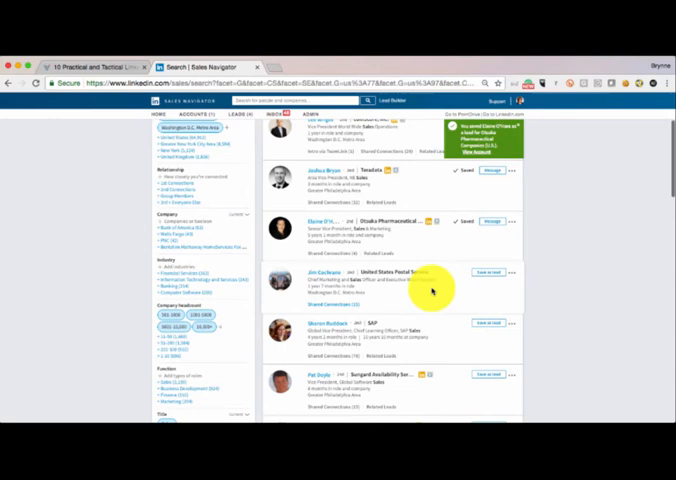
mouse_move(408, 304)
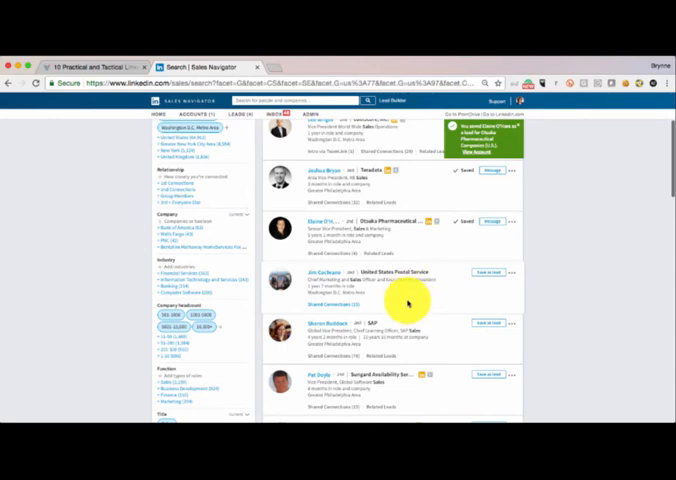
mouse_move(480, 324)
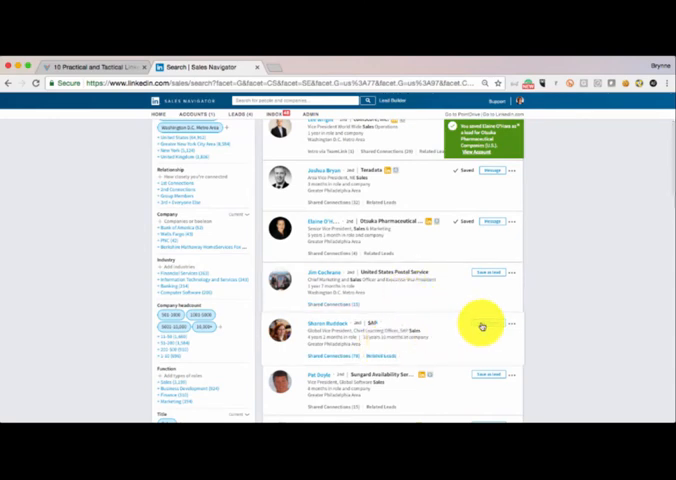
scroll("down", 3)
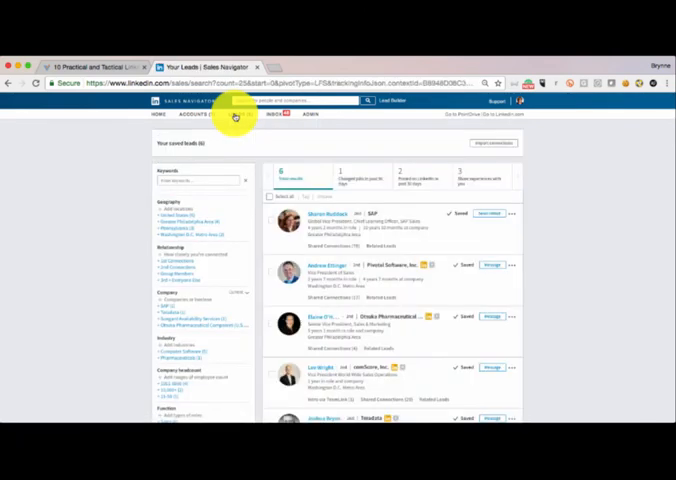
Show the Manage tags list over the saved leads page
left_click(510, 212)
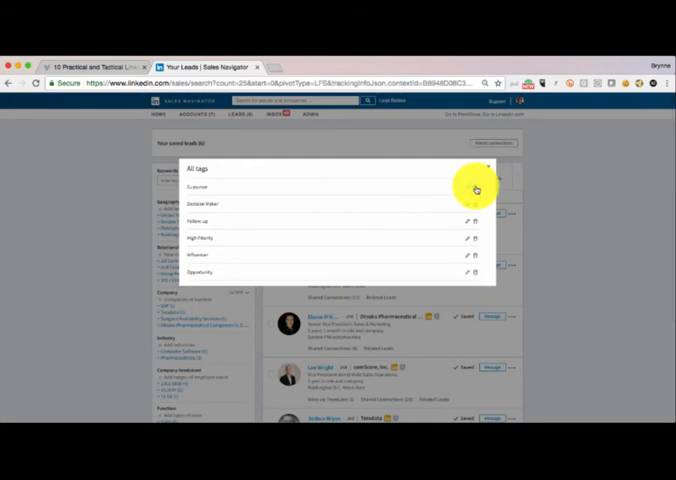
Delete default tags such as High Priority, keeping Influencer and Opportunity, and create a new custom tag
left_click(472, 188)
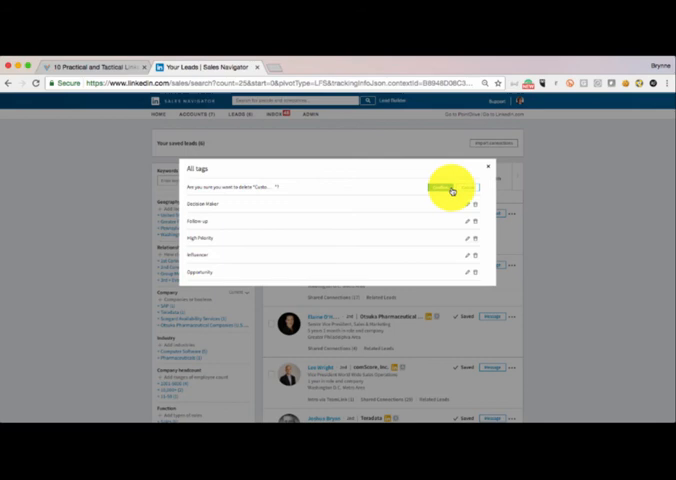
left_click(454, 190)
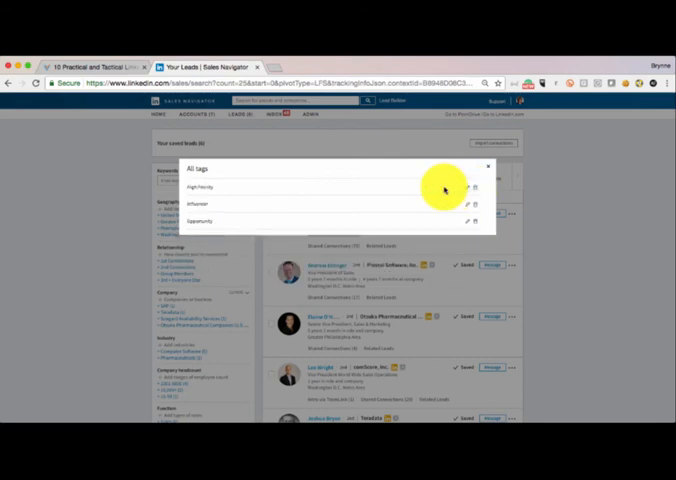
left_click(474, 188)
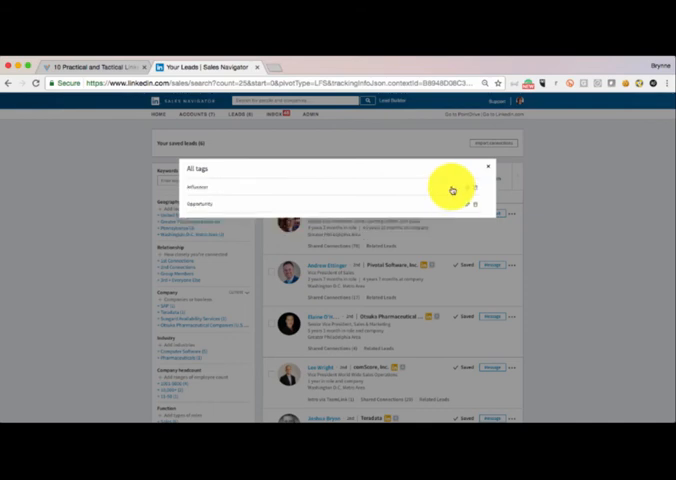
left_click(474, 190)
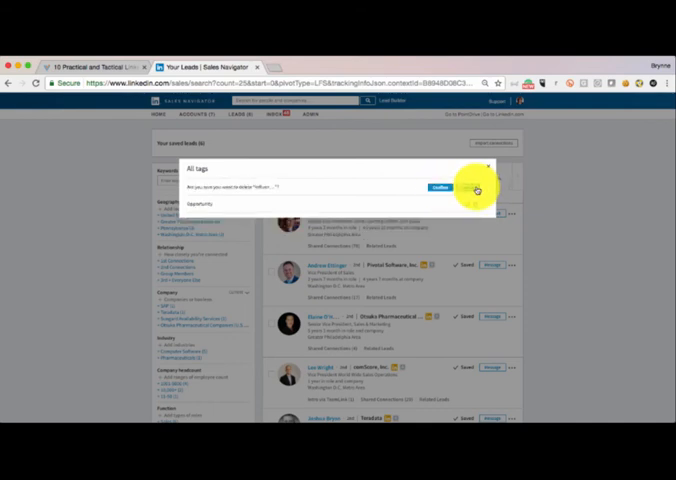
left_click(440, 188)
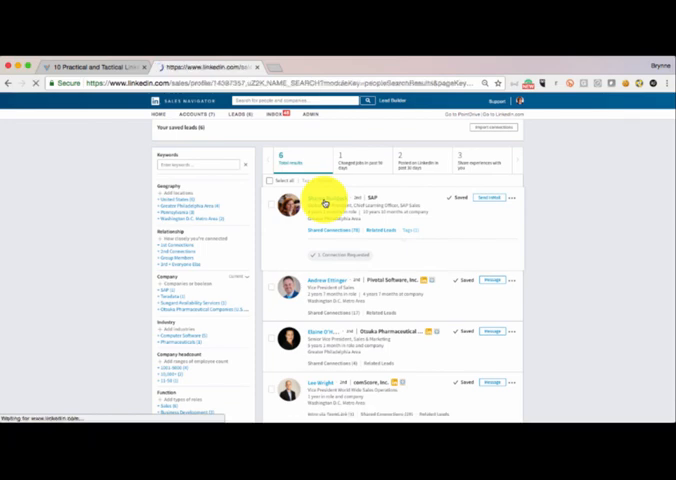
Open a saved lead's full profile page from the saved leads list
left_click(322, 196)
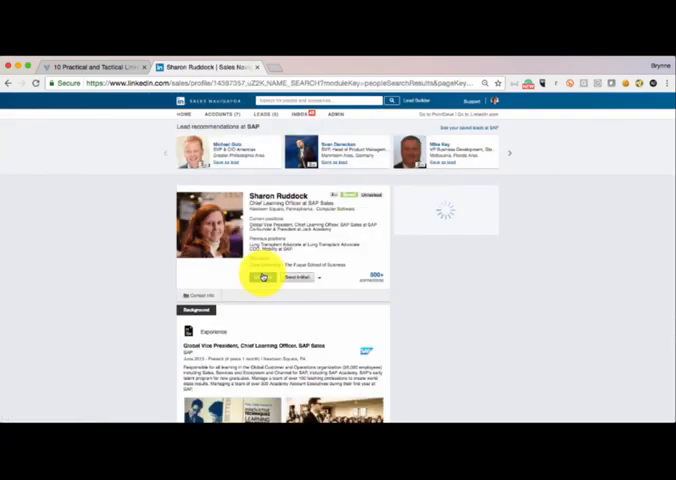
Show the available tags for this lead from the profile's Tags field
left_click(262, 276)
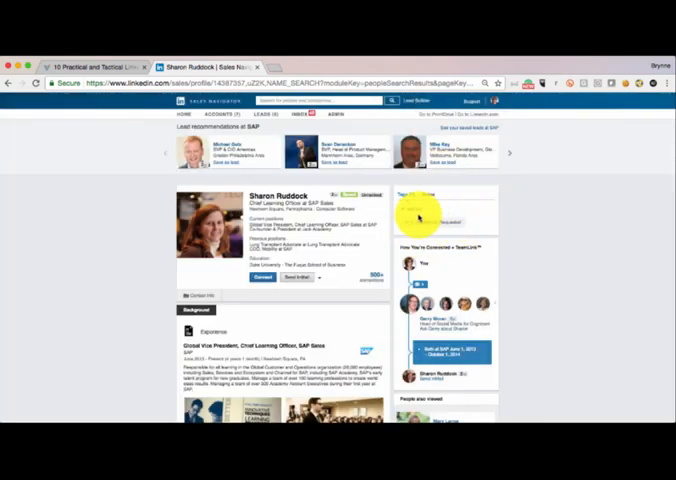
left_click(418, 204)
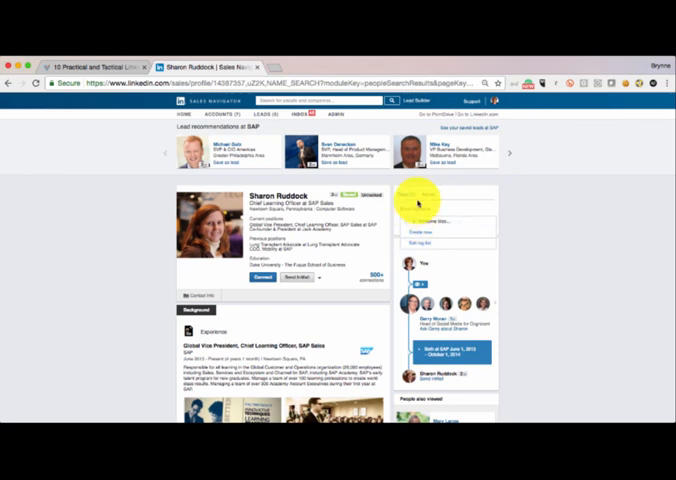